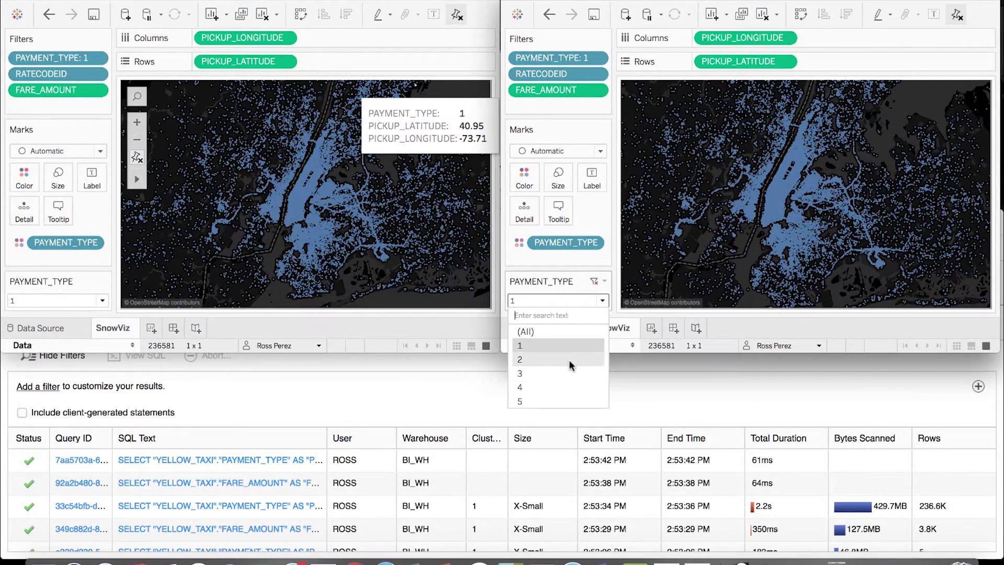
Move from the Tableau payment-type filter demo to the Snowflake cross-database join worksheet.
{"action": "left_click", "coordinate": [520, 373]}
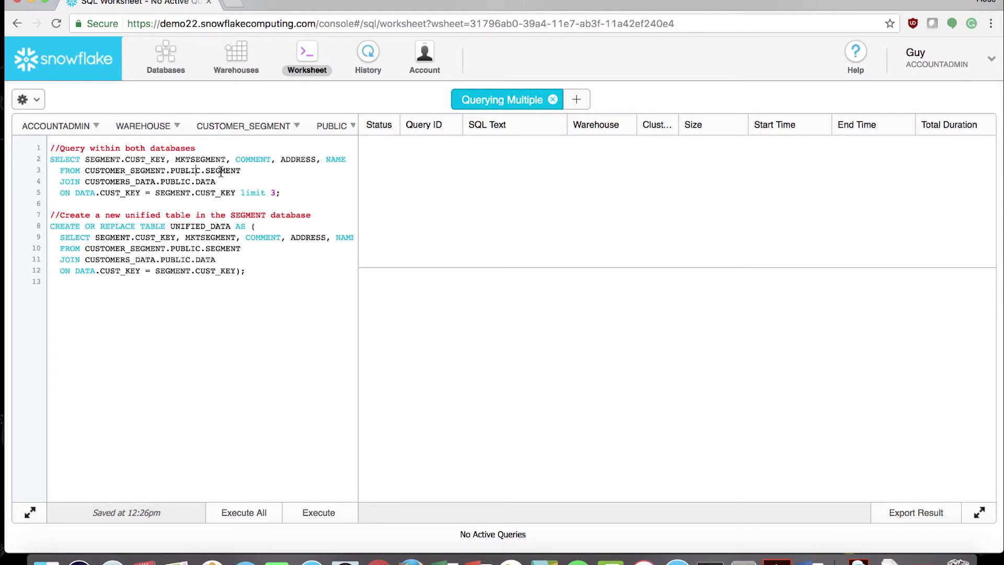
Run the join query, returning three customer rows with segment, comment, address and name.
{"action": "left_click", "coordinate": [318, 513]}
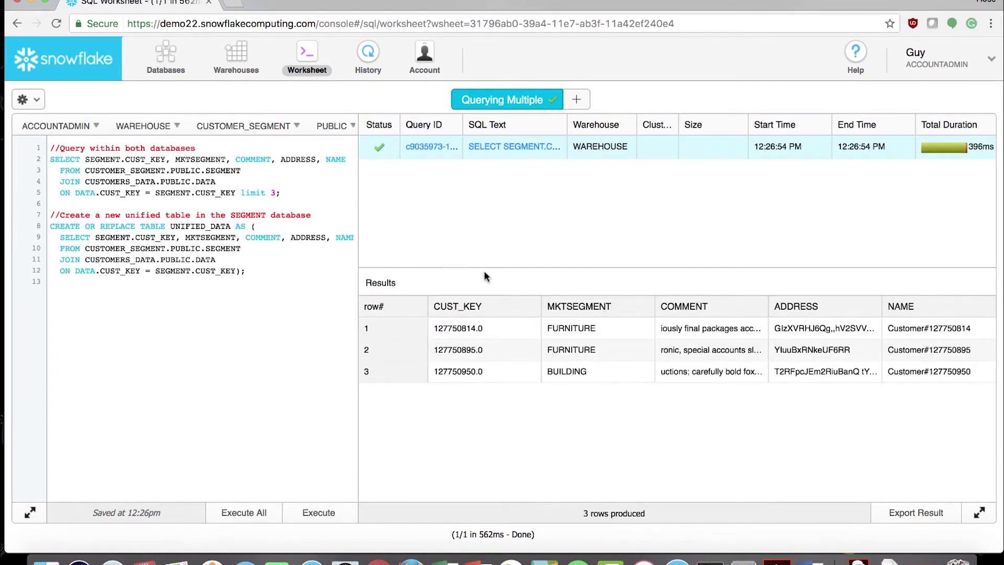
{"action": "mouse_move", "coordinate": [804, 285]}
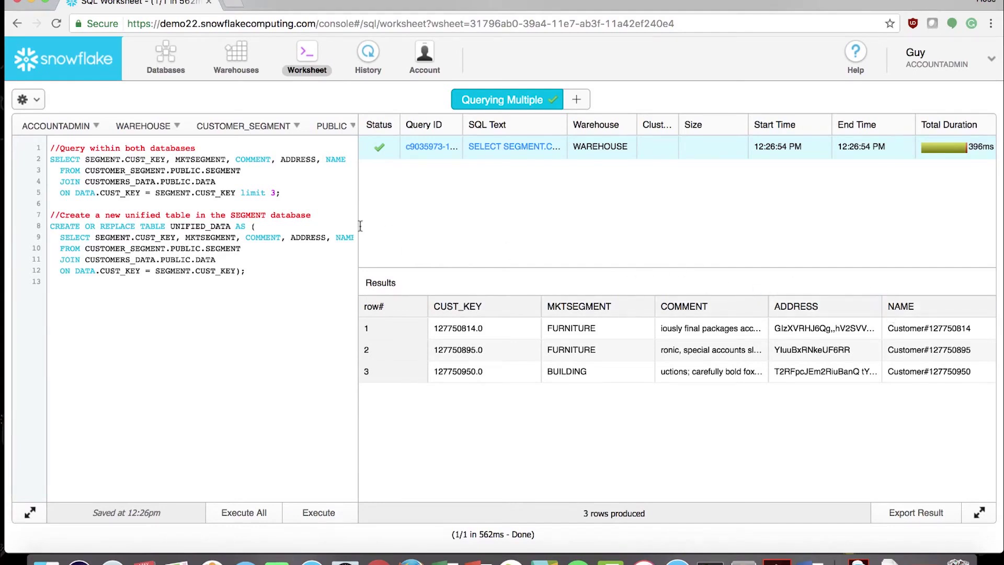
{"action": "mouse_move", "coordinate": [185, 244]}
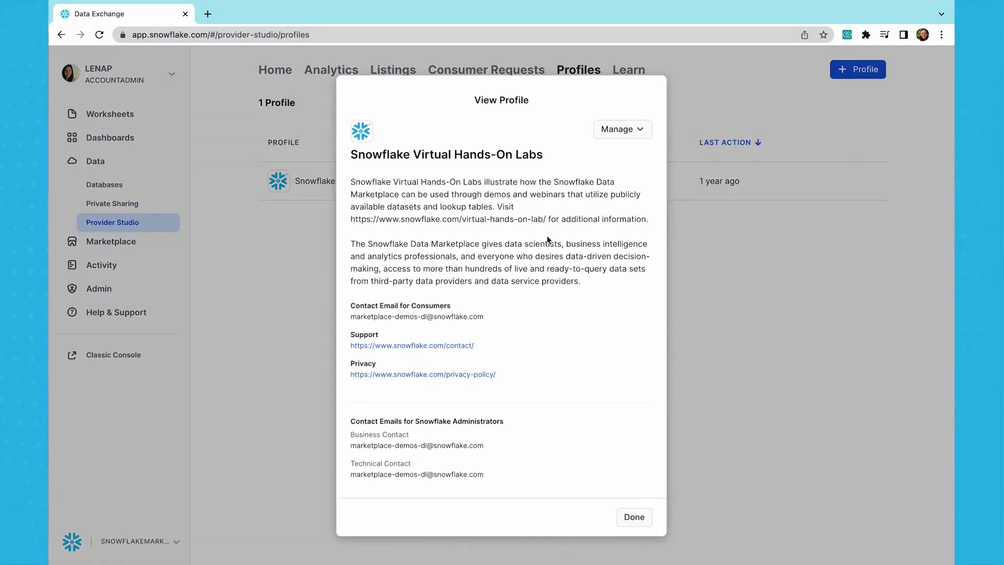
Close the provider profile and list the provider's 311 listings.
{"action": "left_click", "coordinate": [633, 516]}
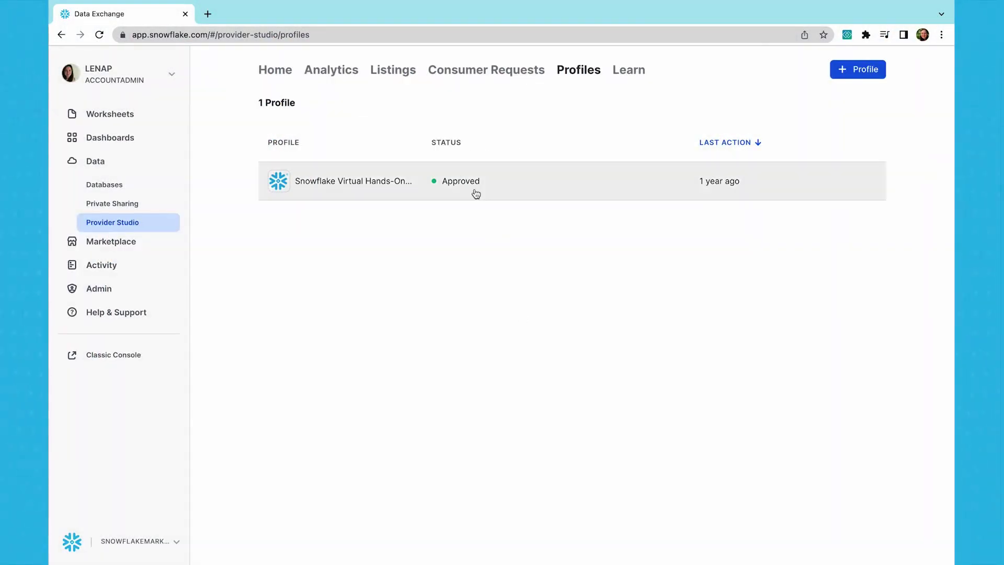
{"action": "left_click", "coordinate": [393, 69]}
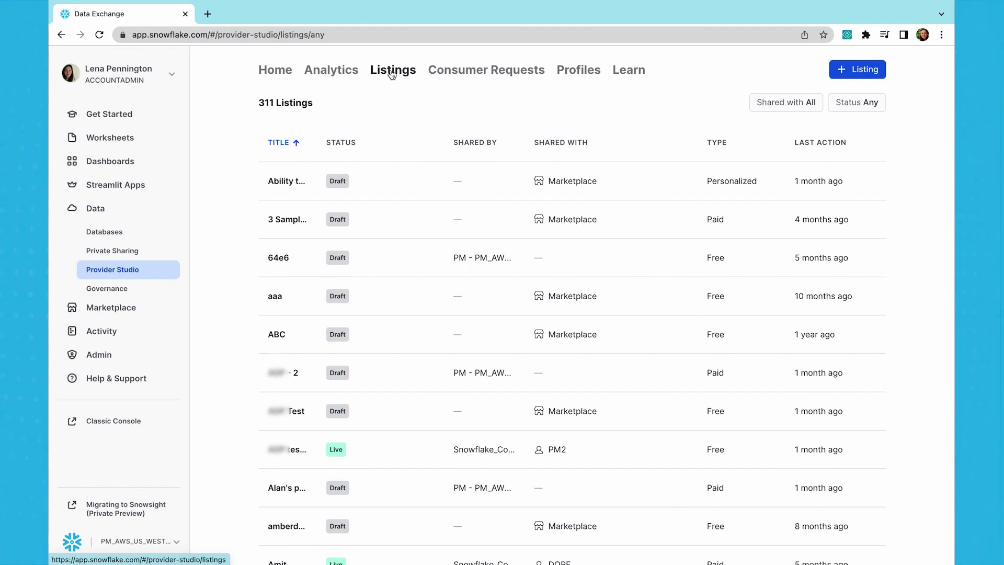
{"action": "mouse_move", "coordinate": [288, 295]}
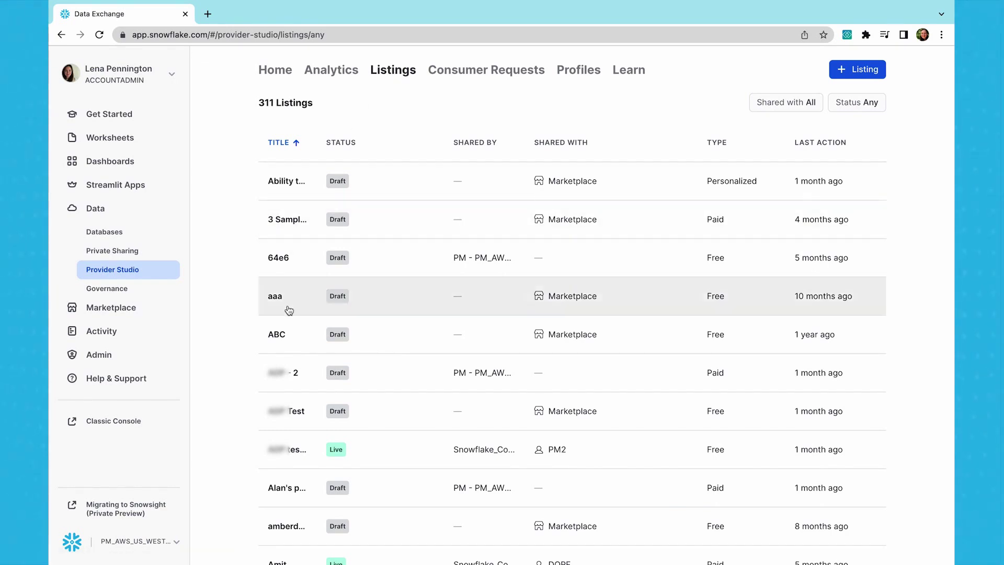
{"action": "mouse_move", "coordinate": [583, 454]}
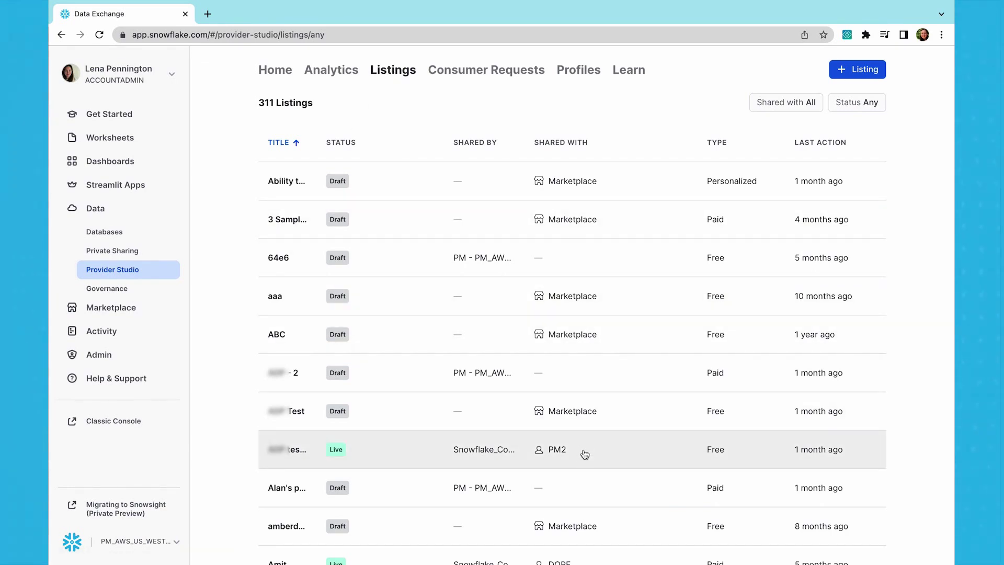
Start a new Marketplace listing titled 'Data Set Product'.
{"action": "left_click", "coordinate": [857, 69]}
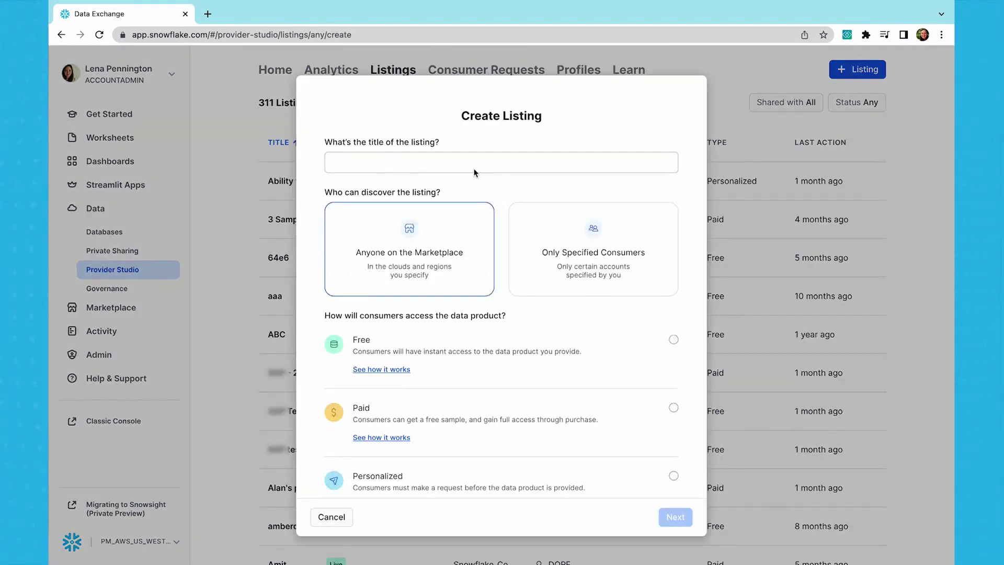
{"action": "type", "text": "Data Set Product"}
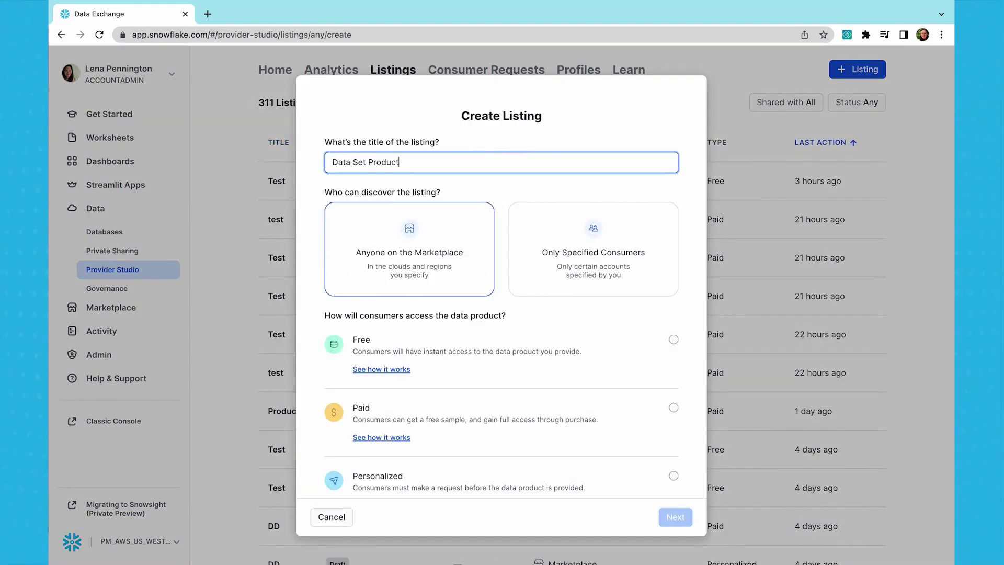
{"action": "mouse_move", "coordinate": [441, 199]}
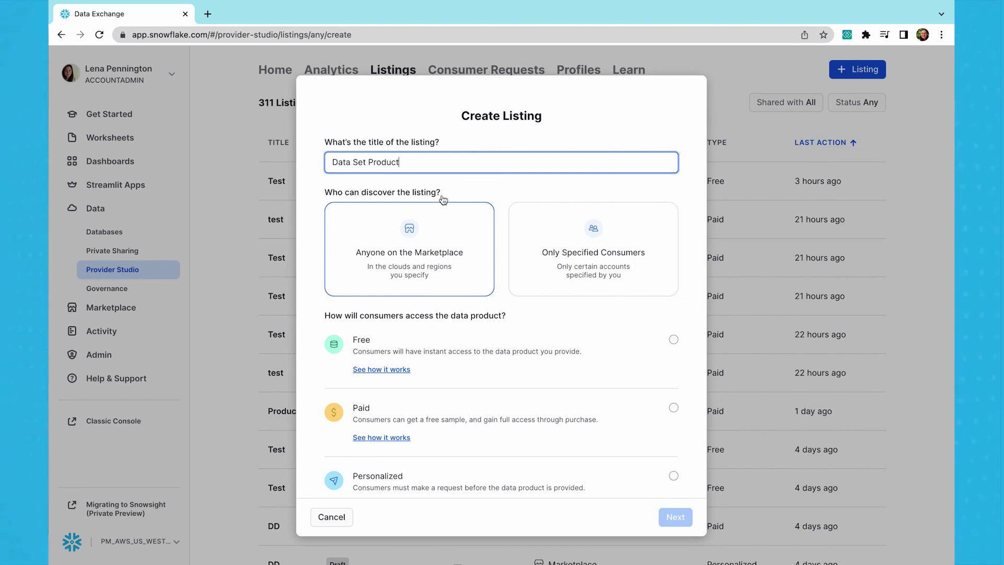
{"action": "mouse_move", "coordinate": [465, 266]}
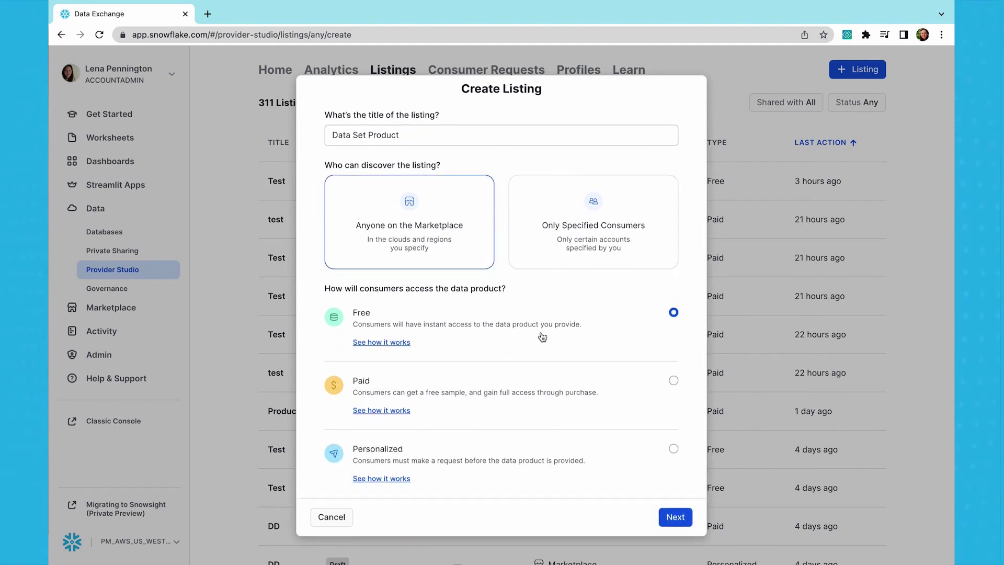
{"action": "mouse_move", "coordinate": [472, 472]}
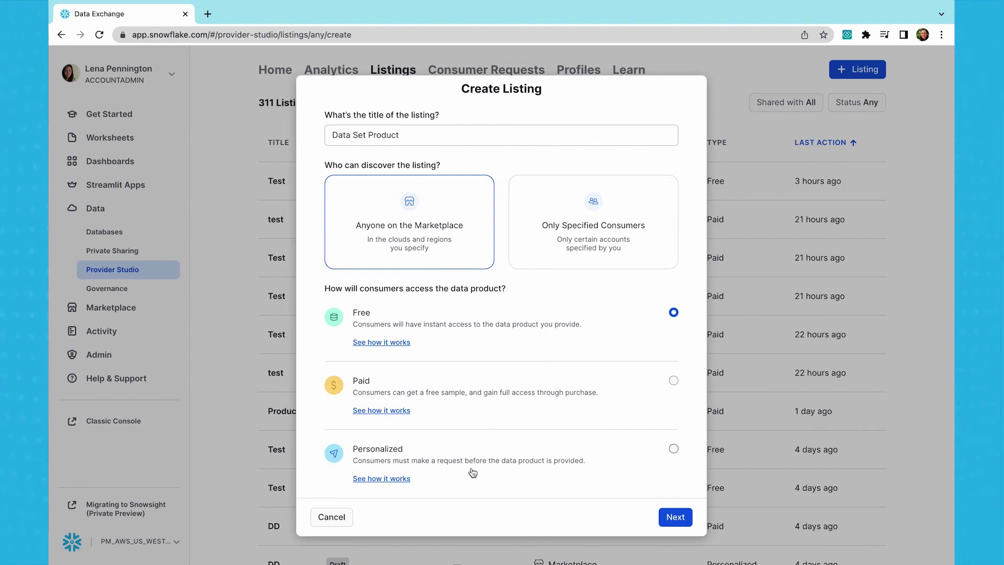
{"action": "left_click", "coordinate": [673, 380]}
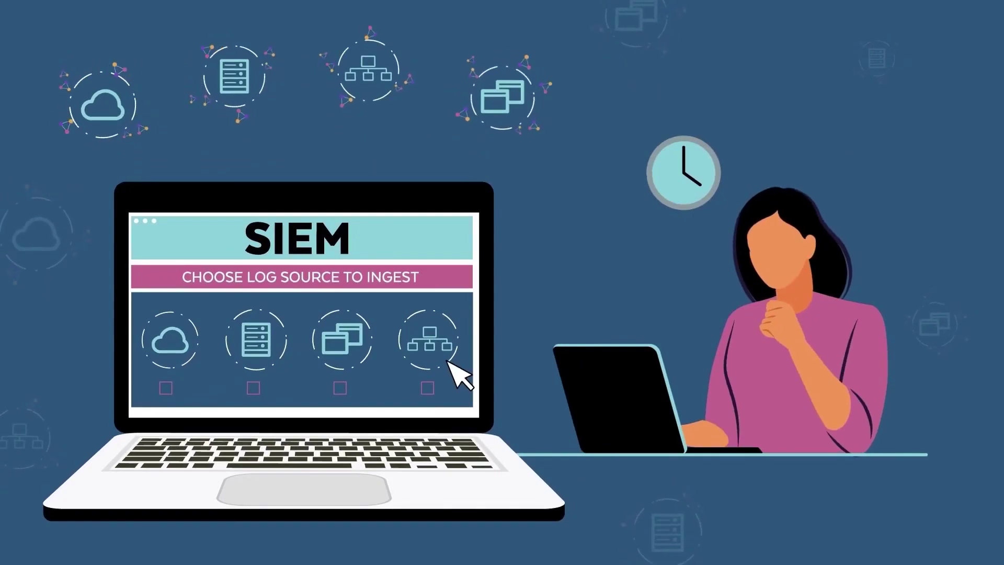
{"action": "mouse_move", "coordinate": [384, 375]}
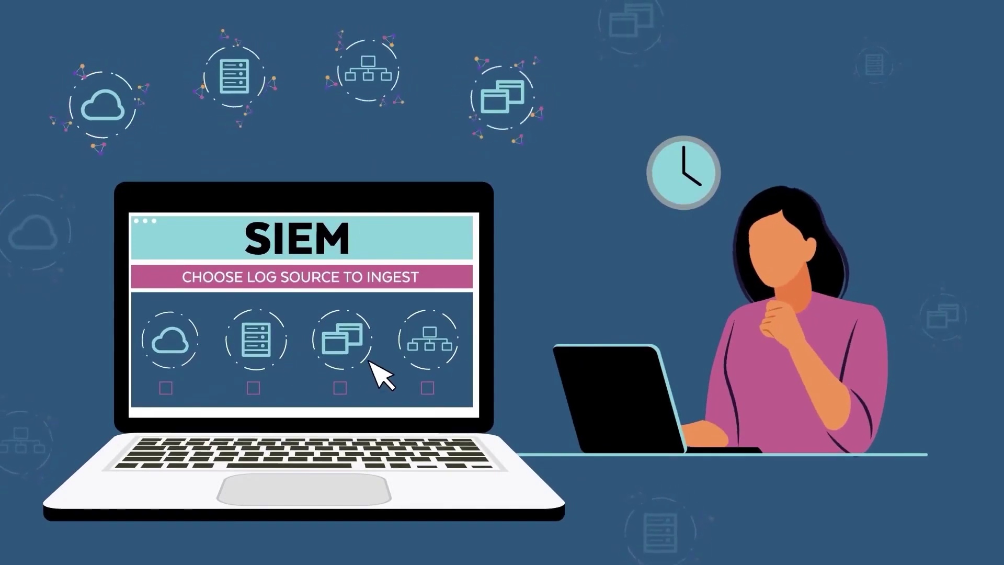